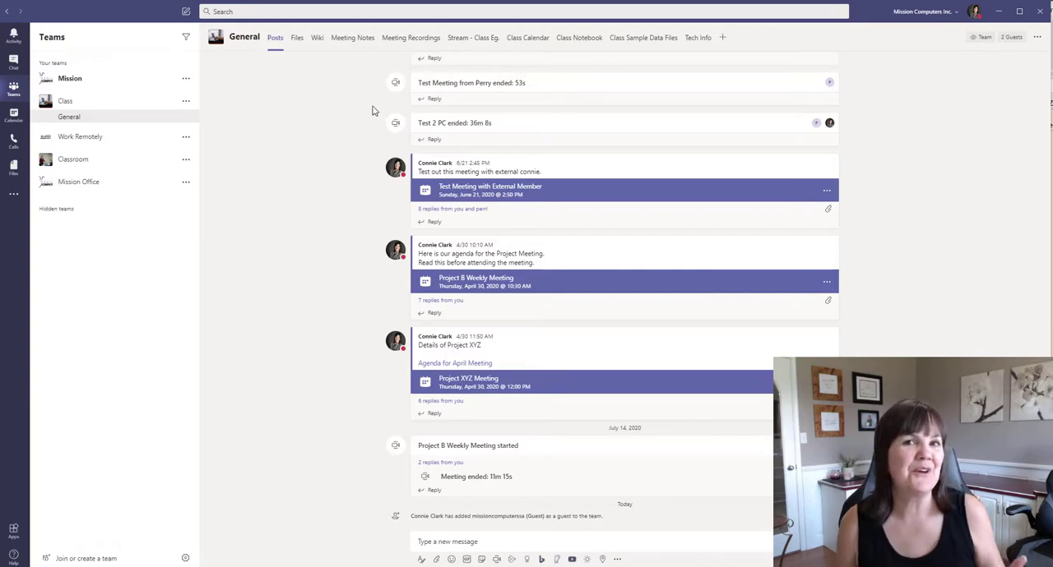
mouse_move(256, 79)
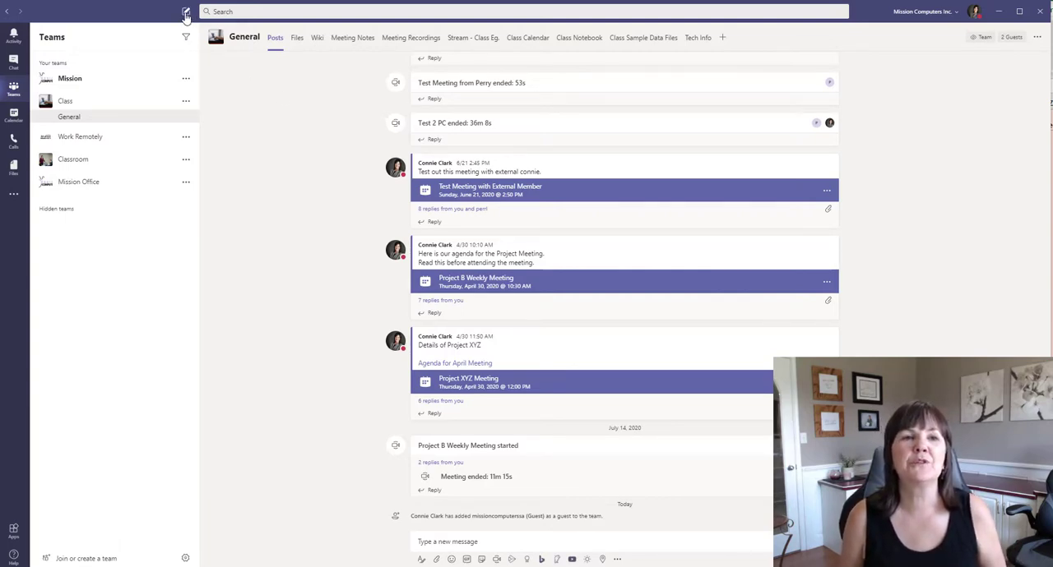
mouse_move(186, 11)
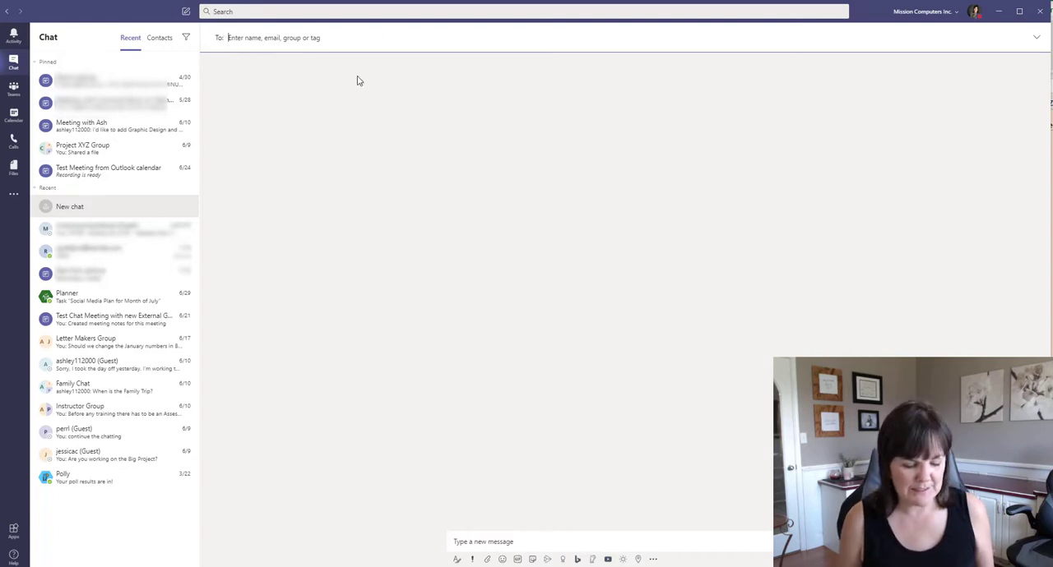
mouse_move(311, 56)
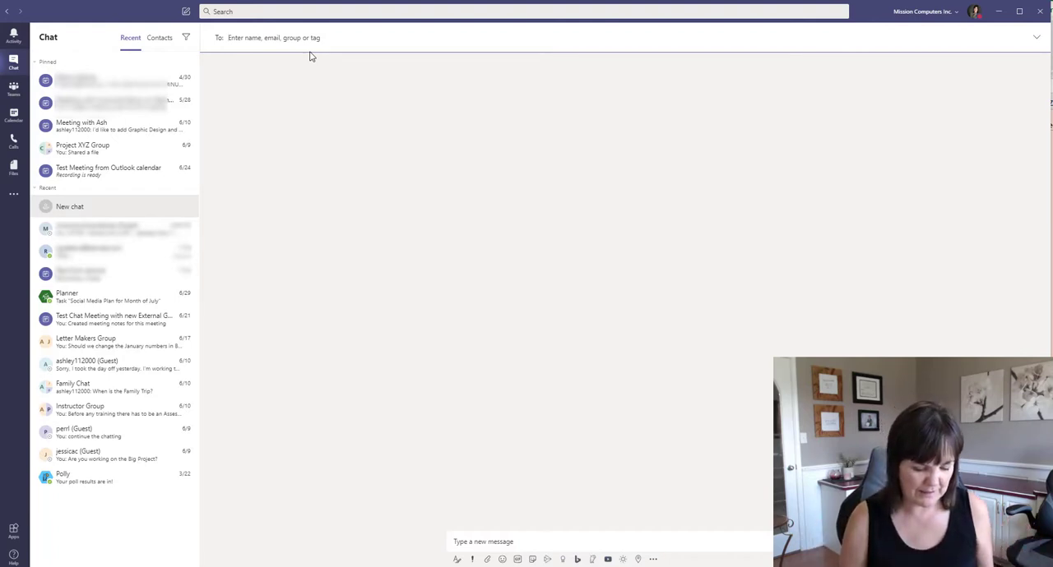
Address the chat to the guest contact 'perl' and bring up the file-attach choices
type("perl")
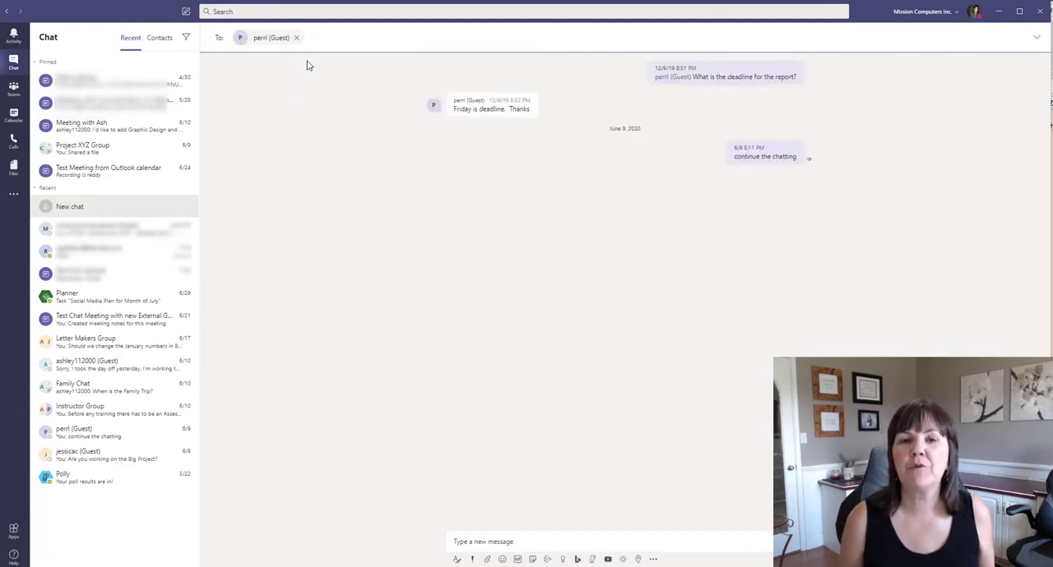
mouse_move(534, 517)
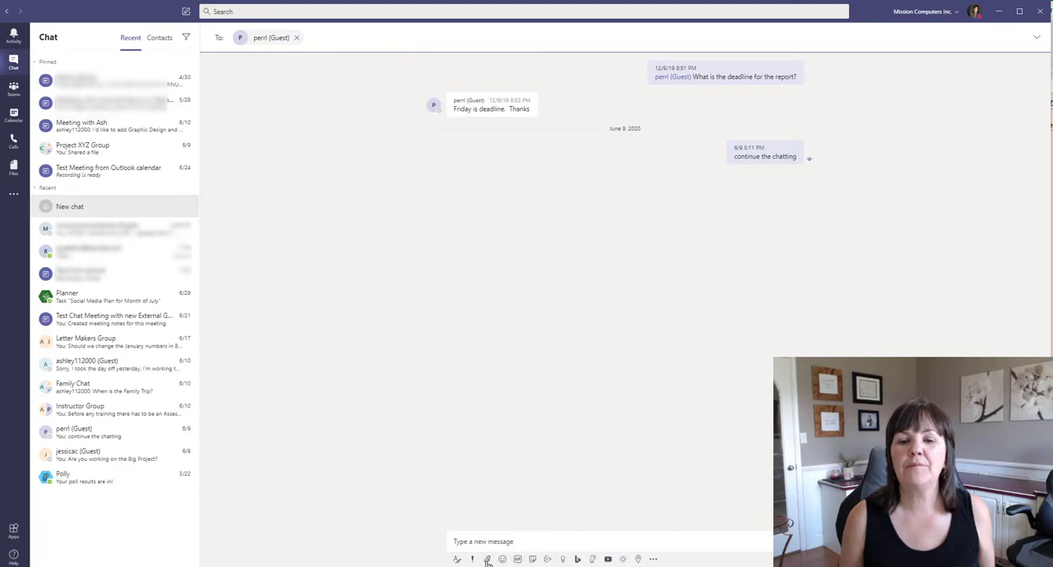
left_click(487, 559)
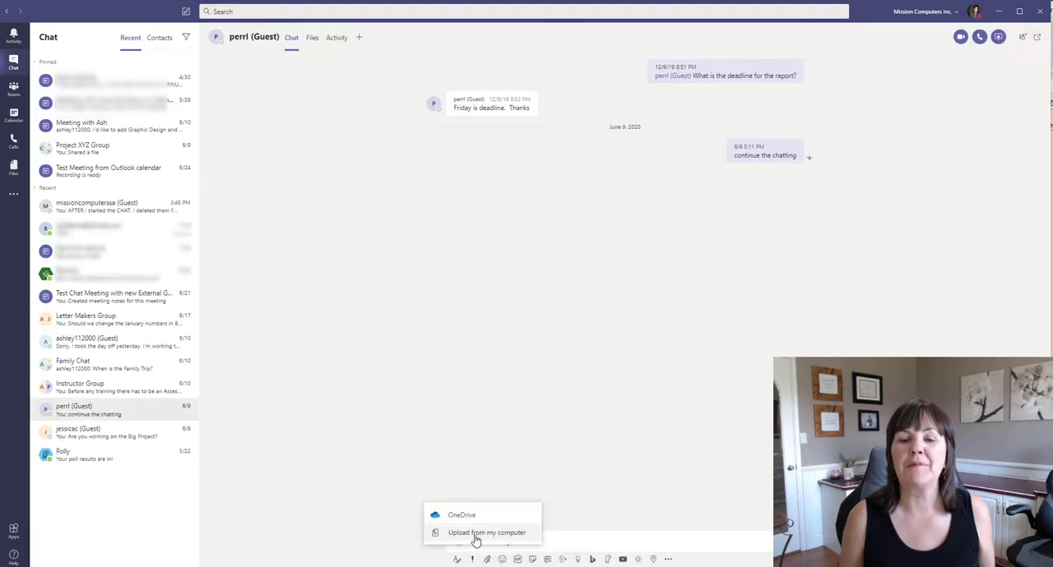
mouse_move(461, 516)
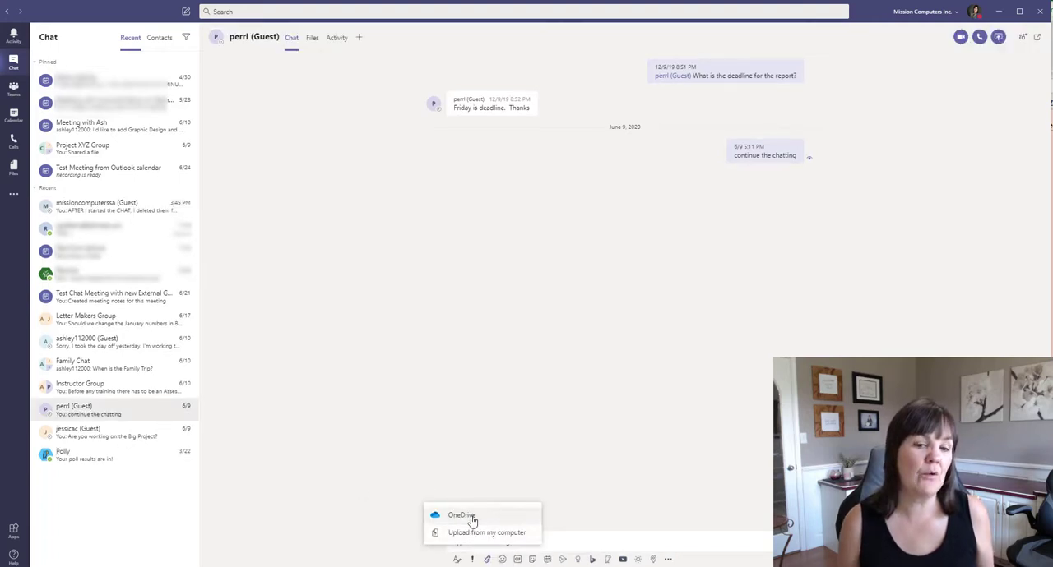
mouse_move(487, 533)
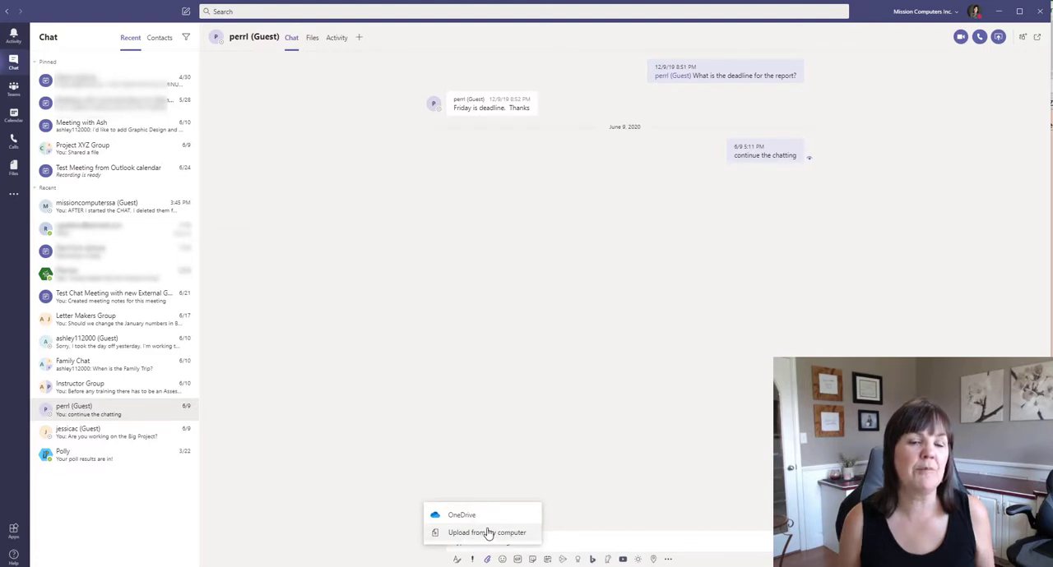
mouse_move(487, 533)
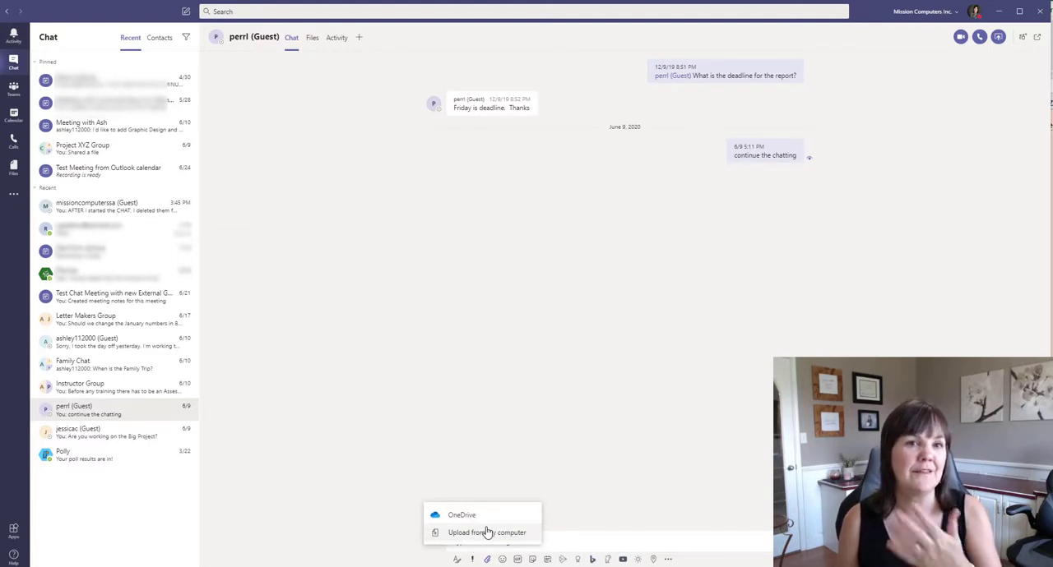
mouse_move(508, 395)
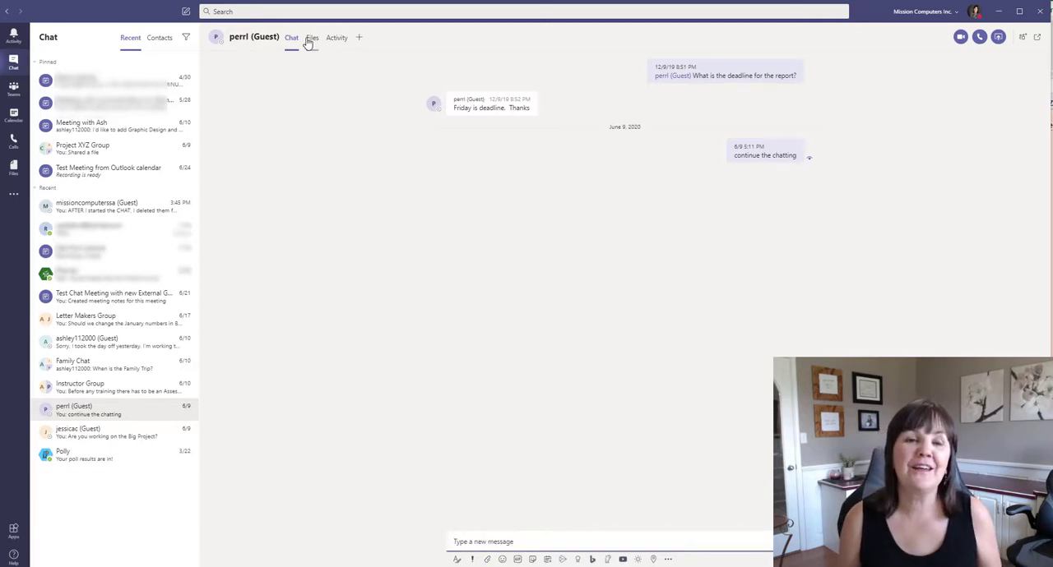
View the guest chat's Files tab, check the Share choices, and dismiss them
left_click(313, 36)
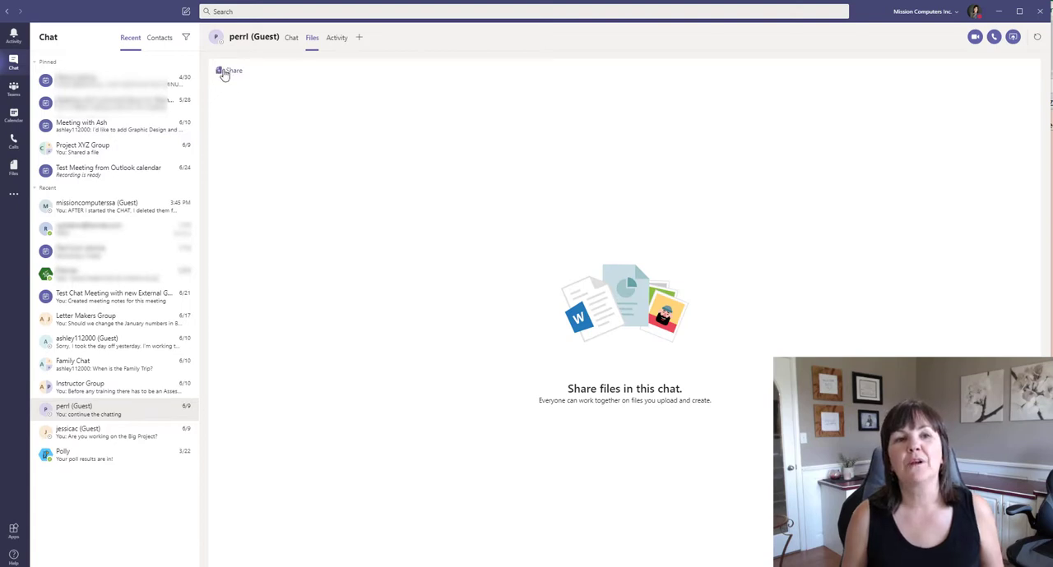
left_click(230, 70)
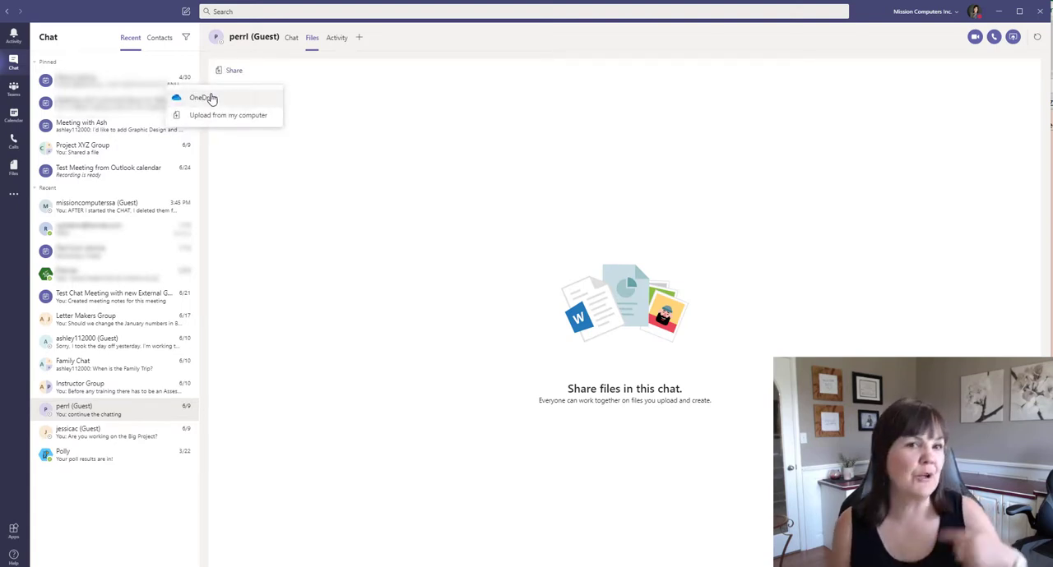
mouse_move(243, 118)
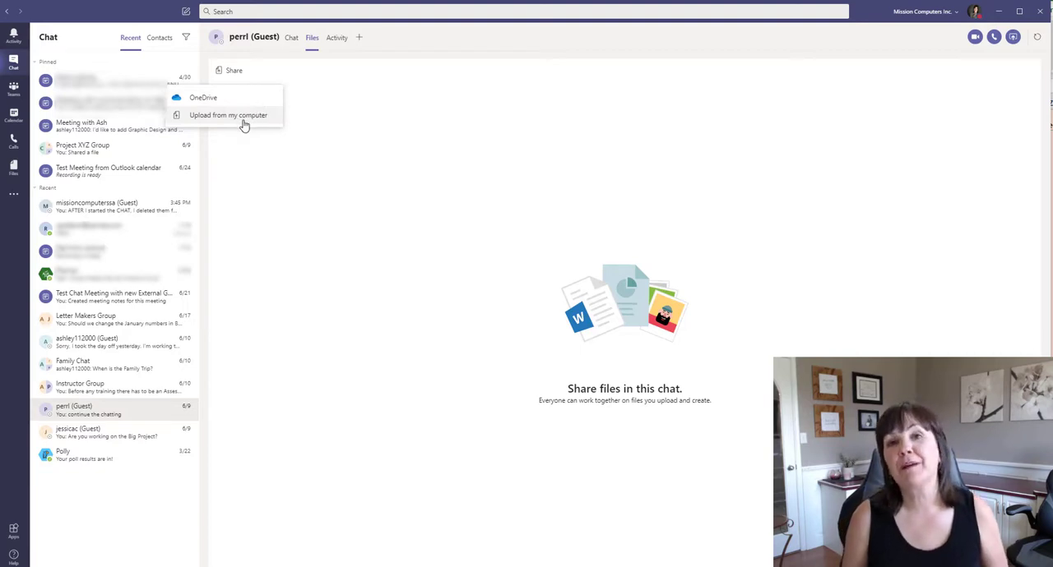
mouse_move(428, 122)
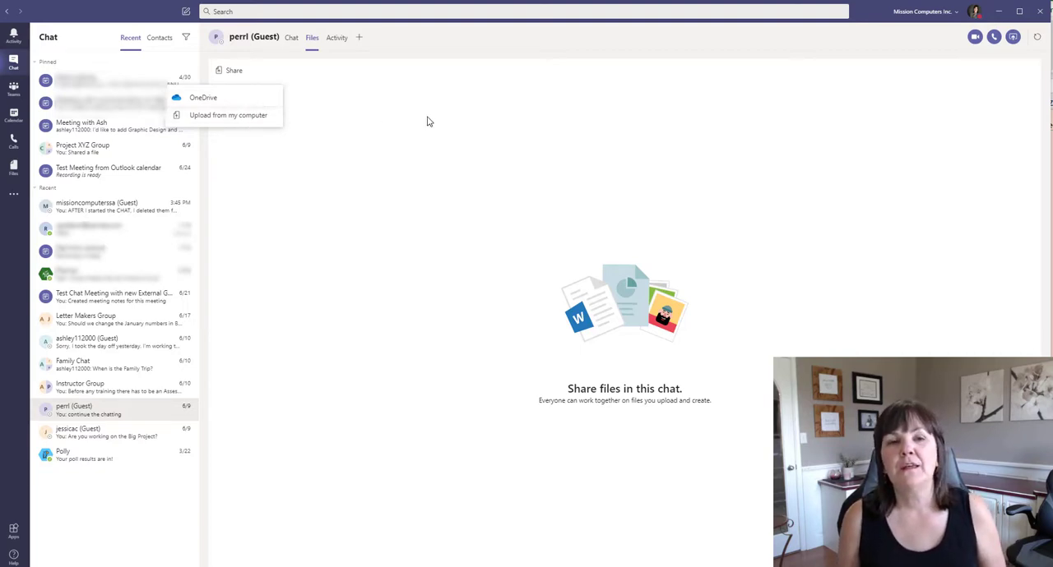
left_click(368, 234)
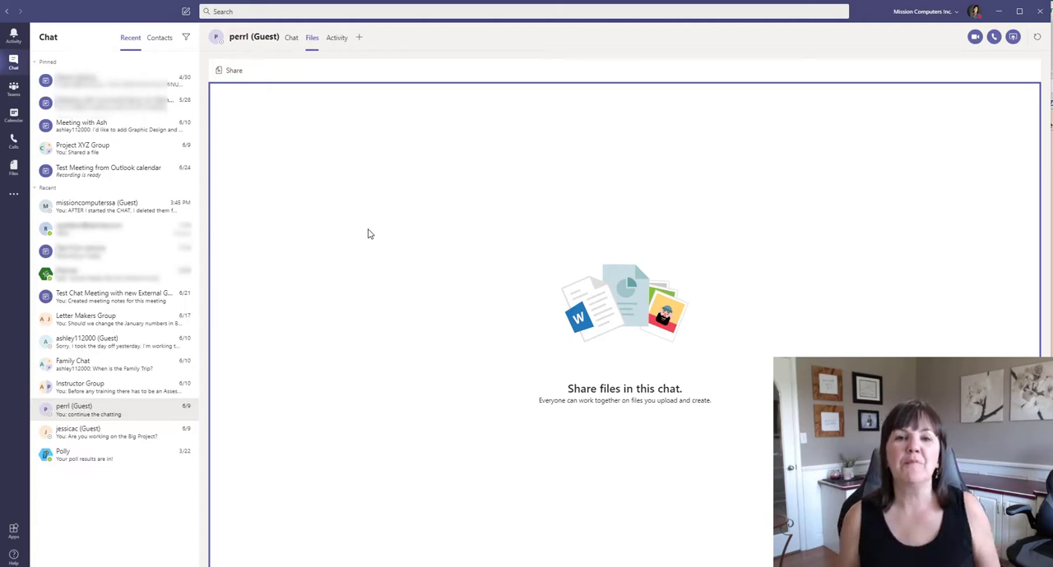
mouse_move(451, 296)
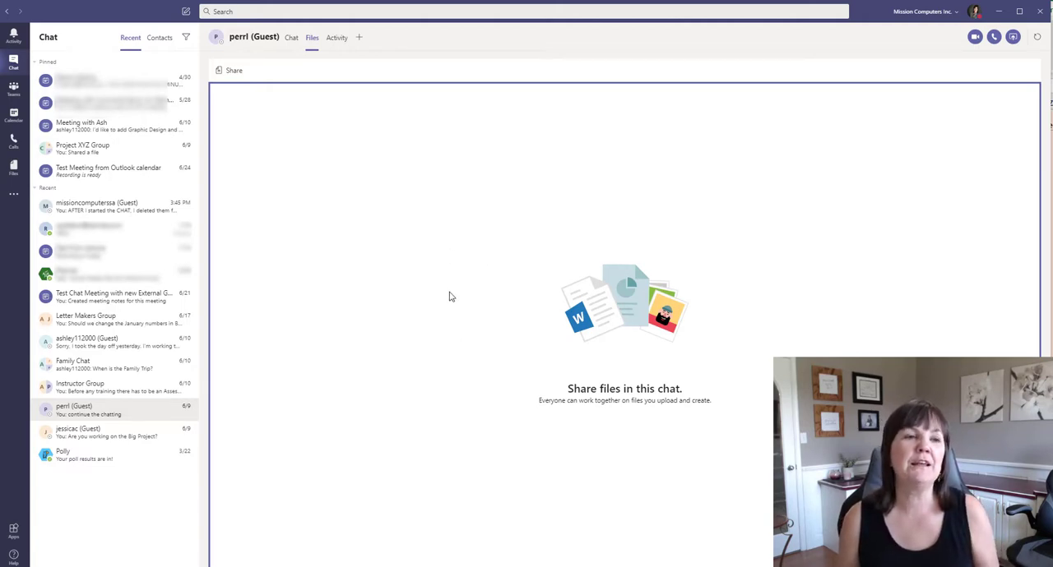
Return from chats to the Teams list showing the Work Remotely General channel
left_click(13, 85)
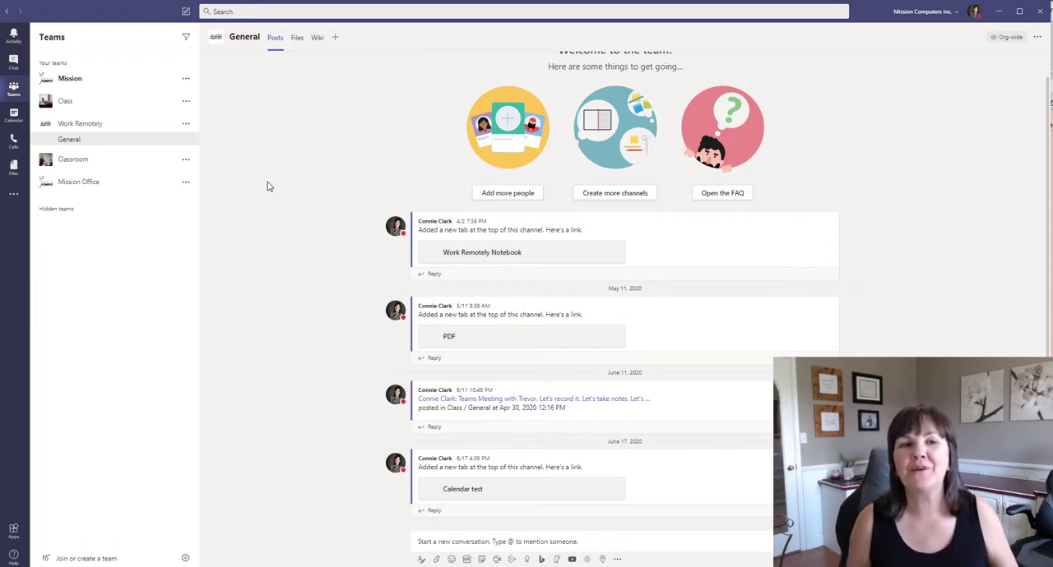
mouse_move(296, 135)
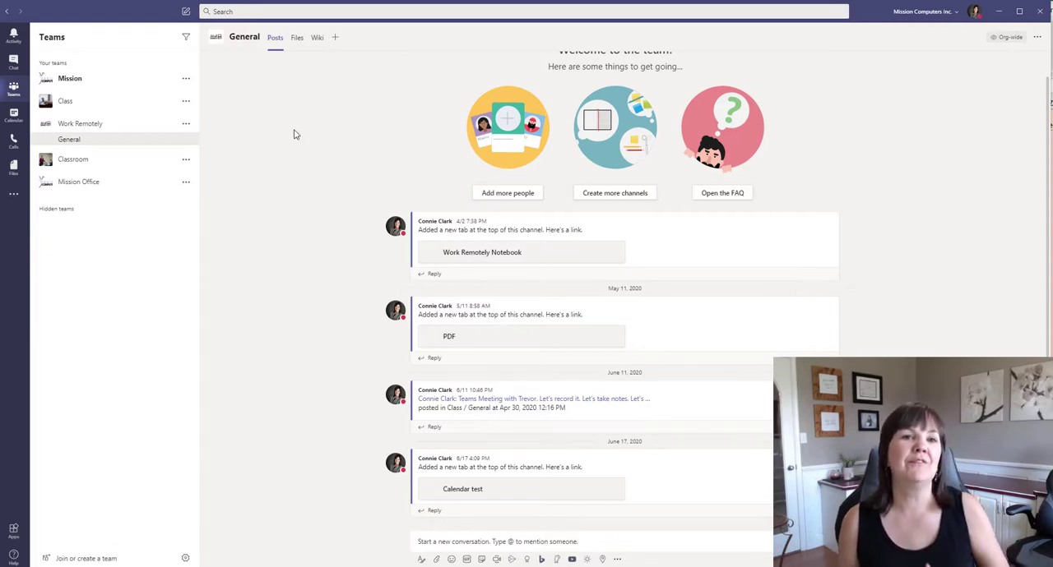
mouse_move(296, 117)
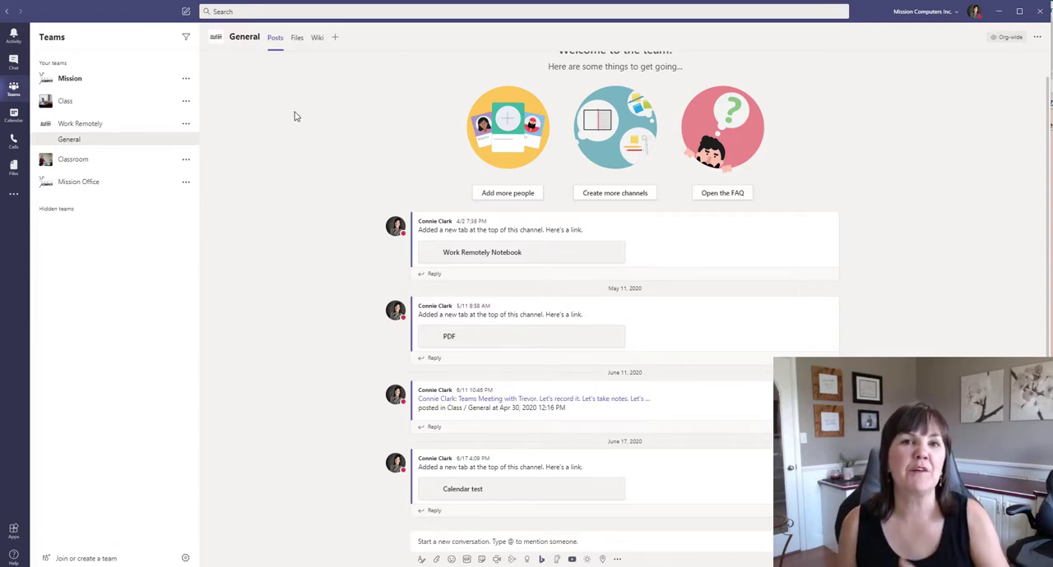
mouse_move(51, 151)
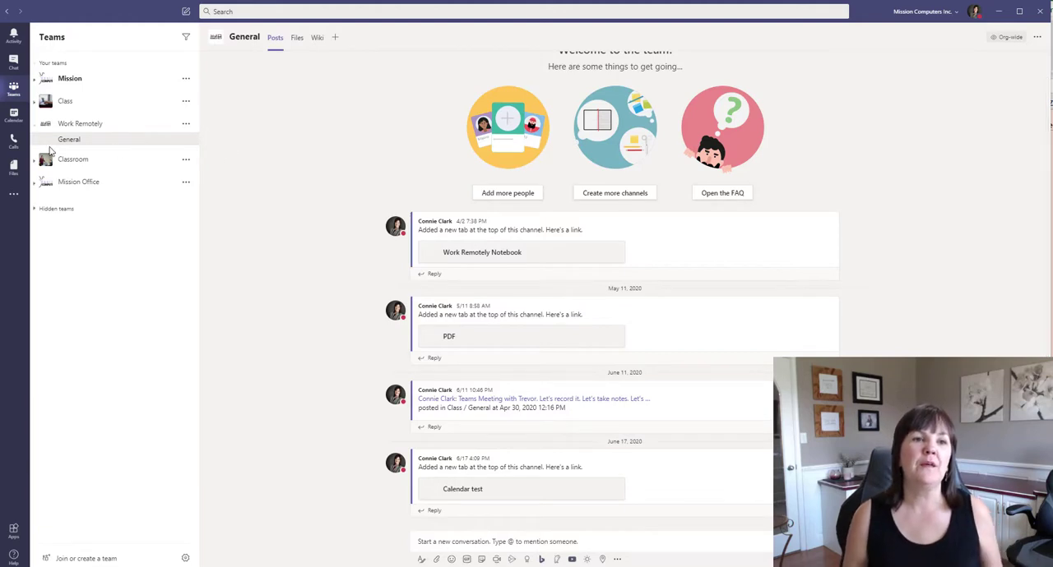
mouse_move(81, 123)
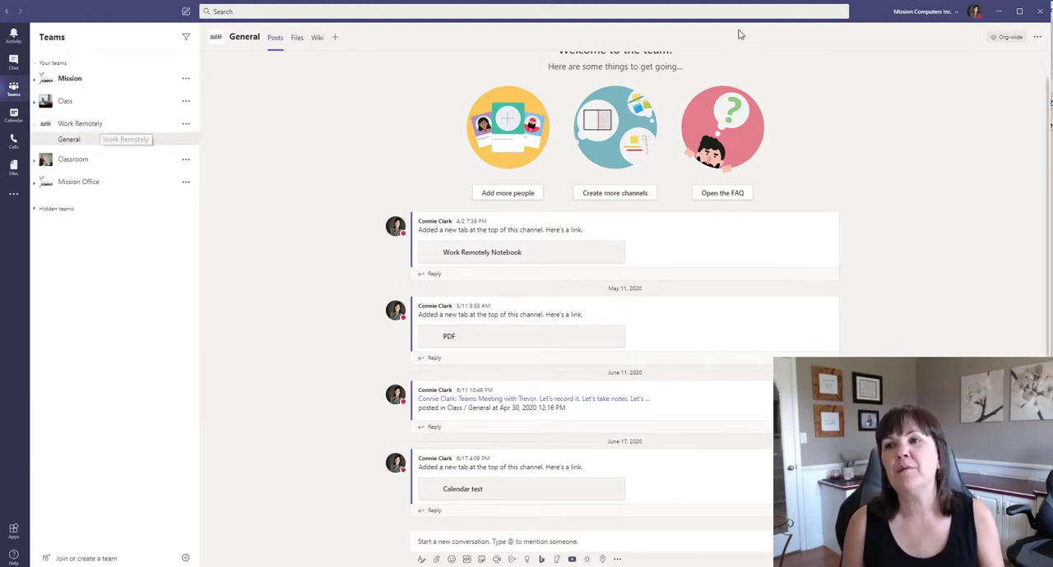
mouse_move(992, 59)
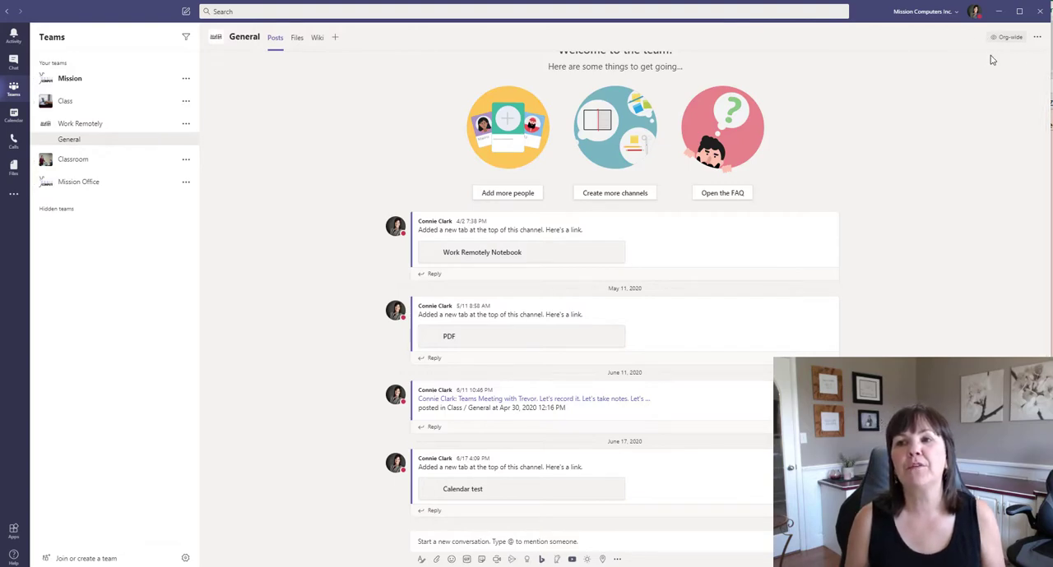
mouse_move(347, 132)
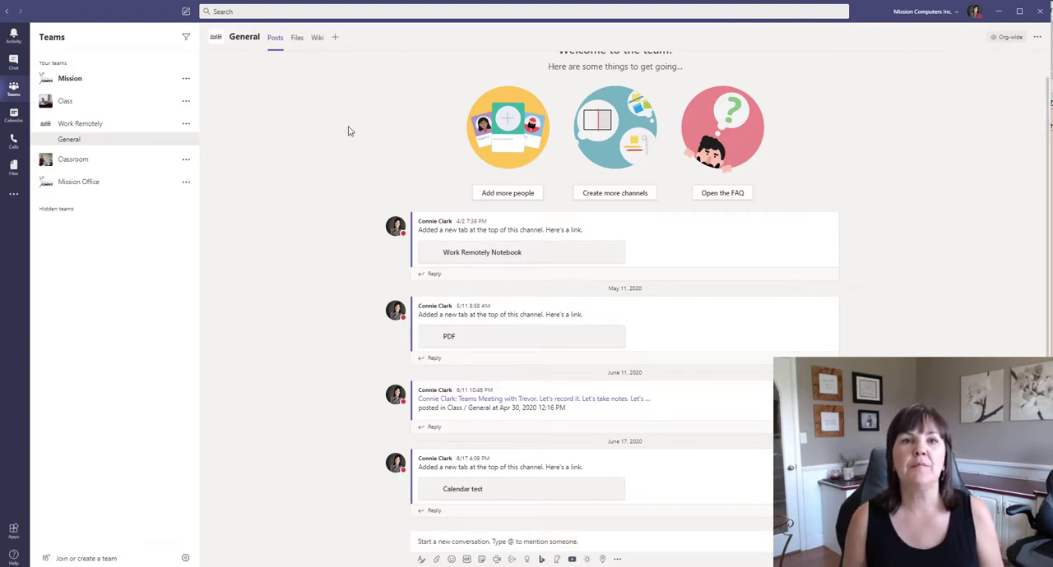
mouse_move(342, 114)
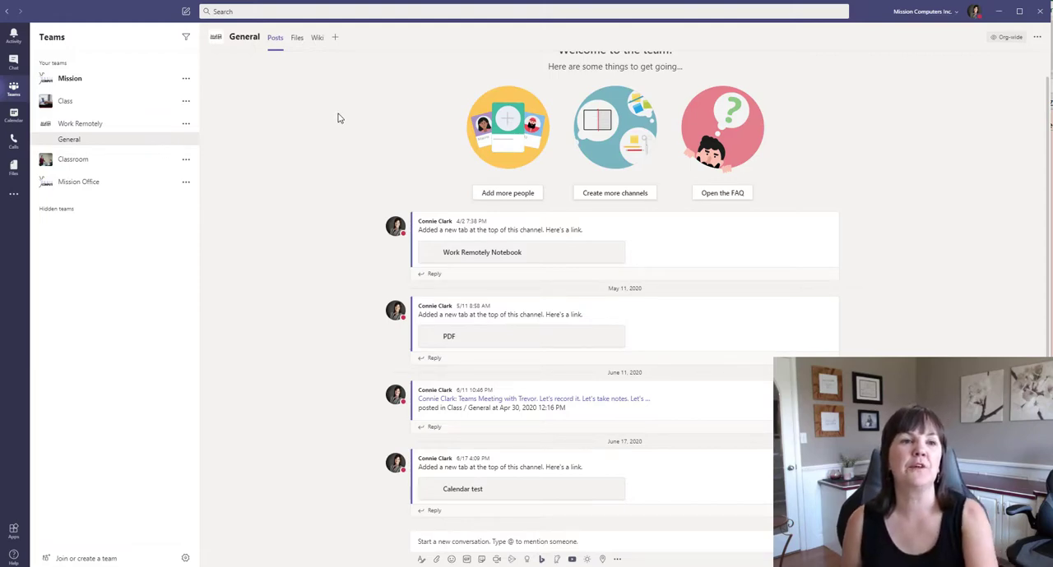
mouse_move(69, 138)
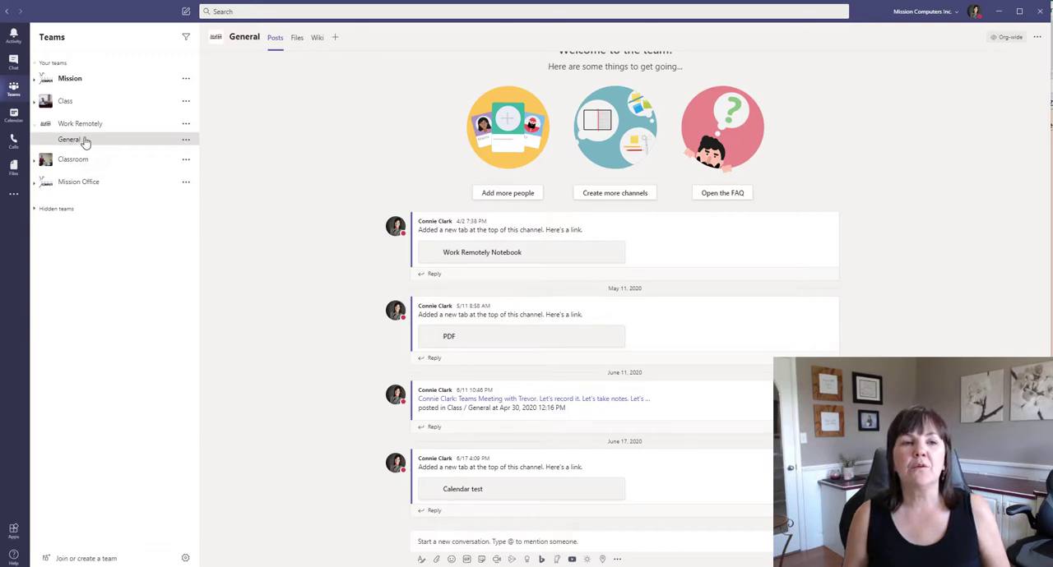
Show the channel's files, select 20 Short cuts Teams & Office.pdf, and go to SharePoint
left_click(296, 36)
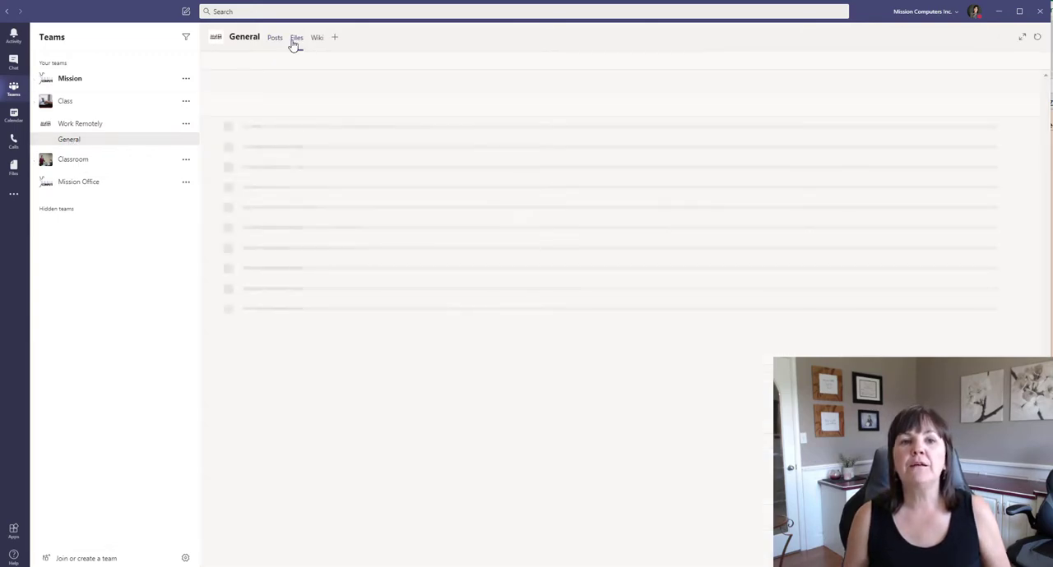
left_click(296, 37)
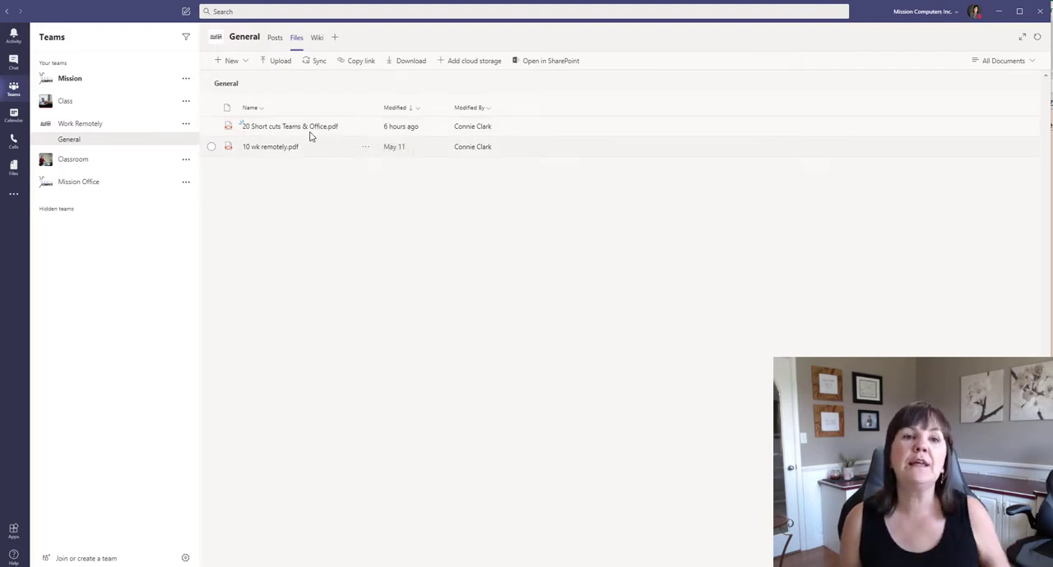
left_click(210, 125)
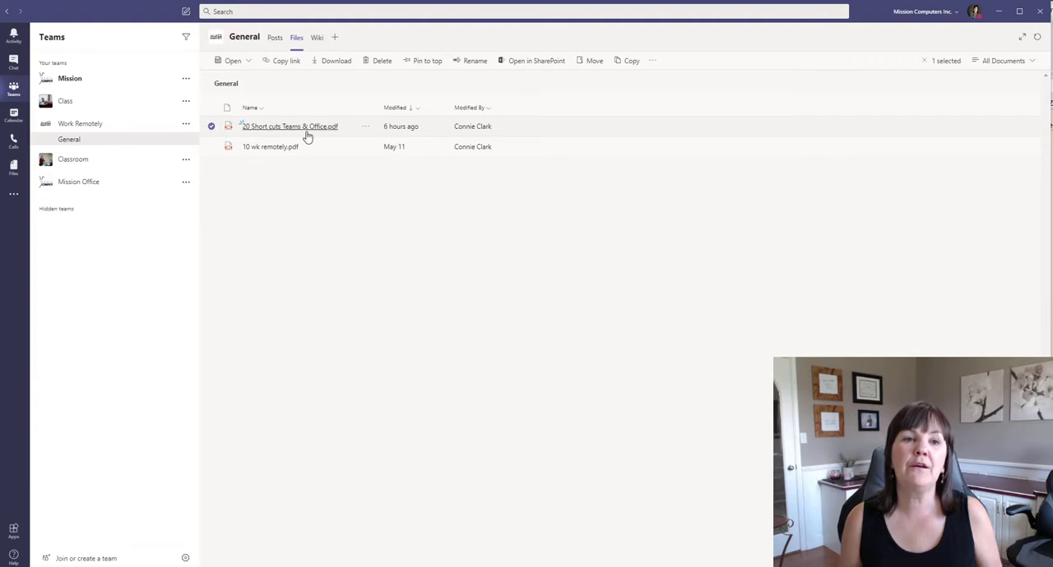
mouse_move(540, 60)
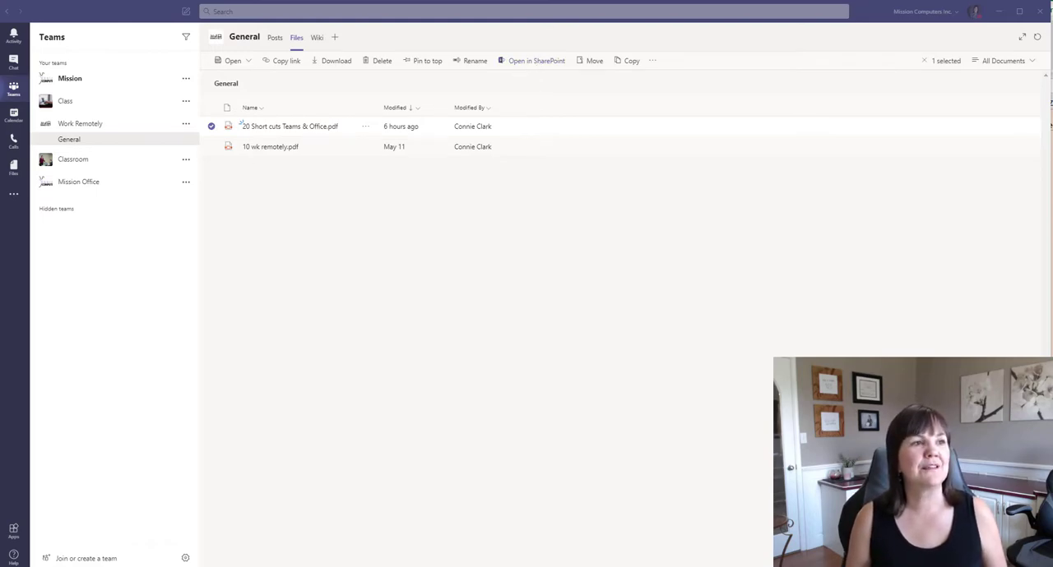
left_click(536, 59)
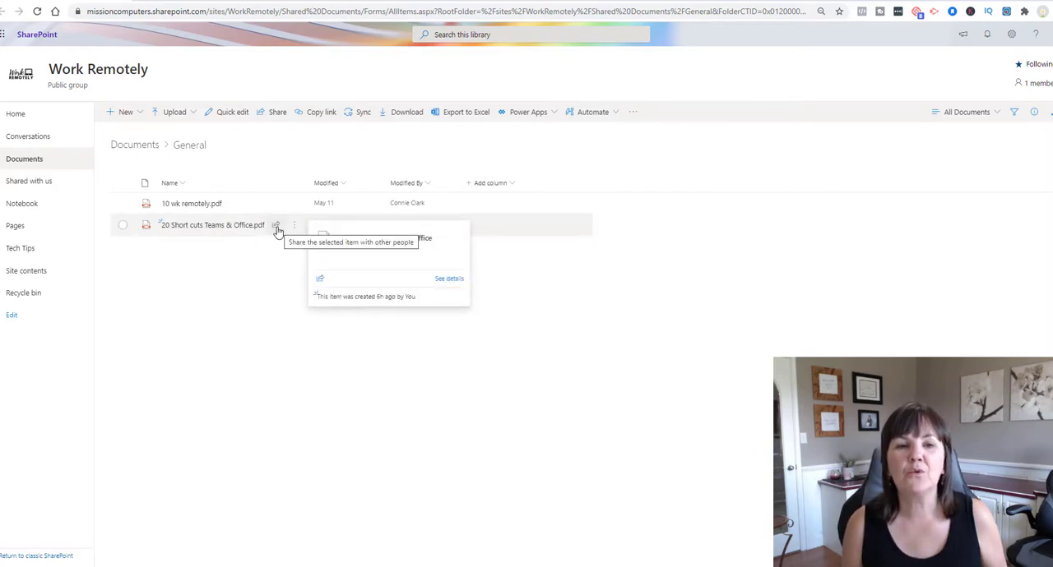
Start sharing 20 Short cuts Teams & Office.pdf from the SharePoint library
left_click(276, 225)
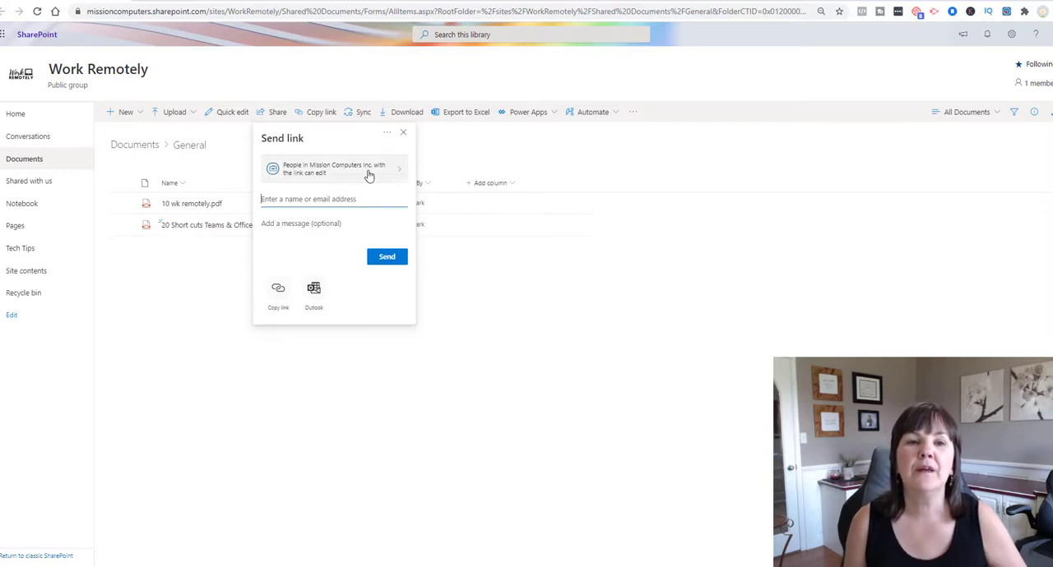
mouse_move(353, 171)
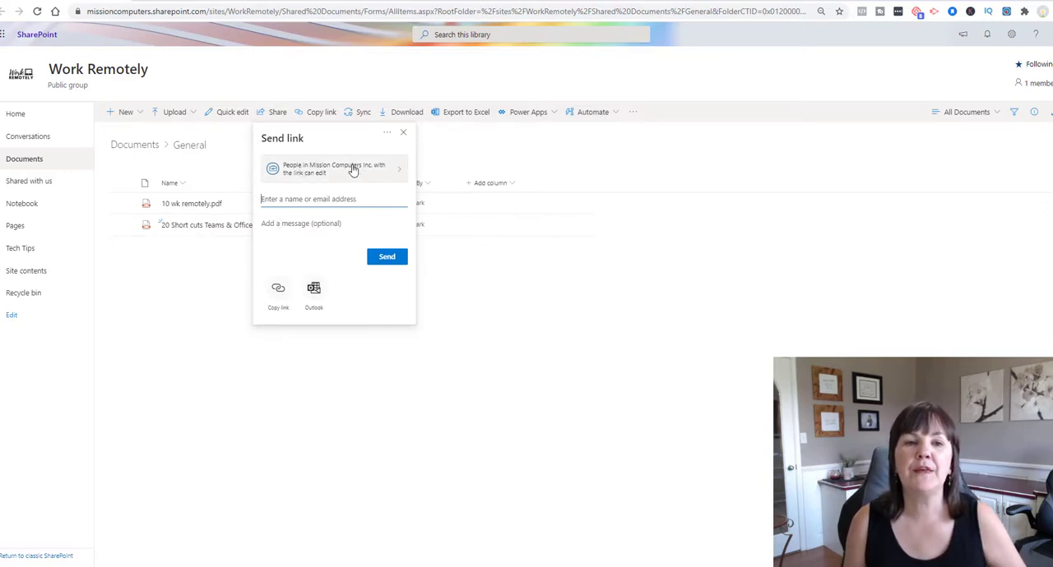
mouse_move(382, 174)
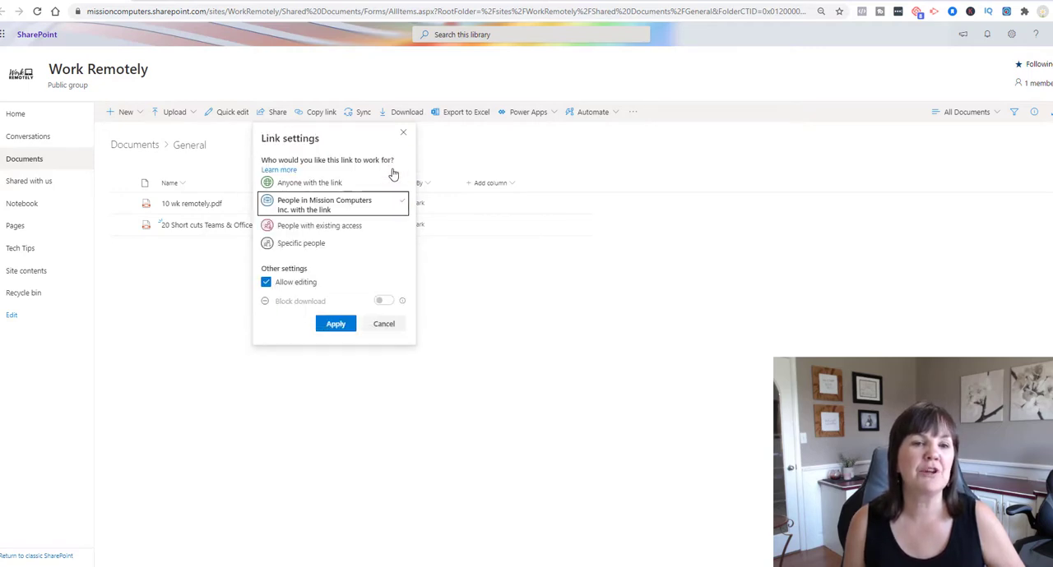
mouse_move(335, 187)
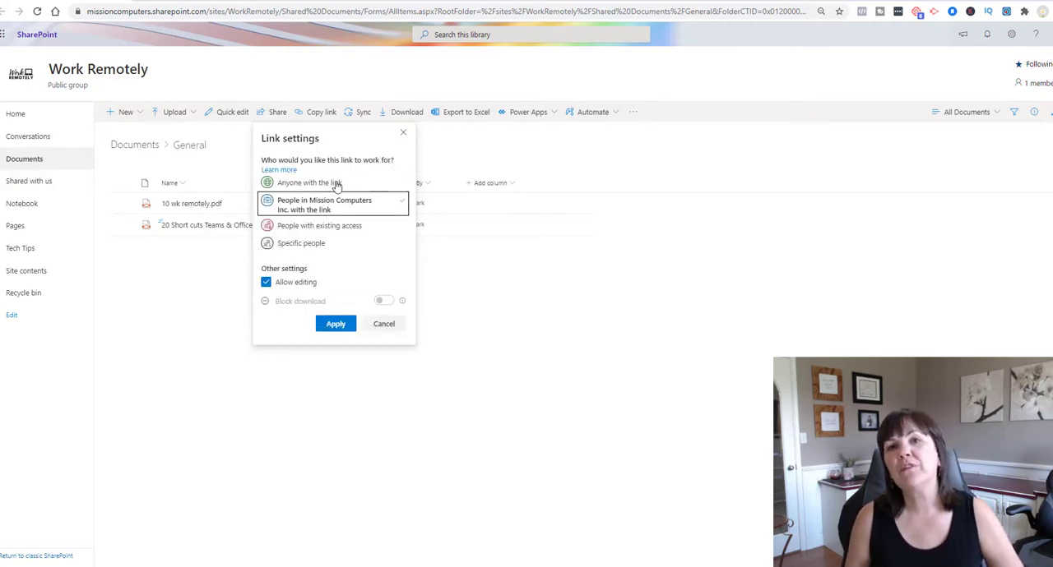
Set the link to Anyone with the link, keep Allow editing on, and apply
left_click(309, 183)
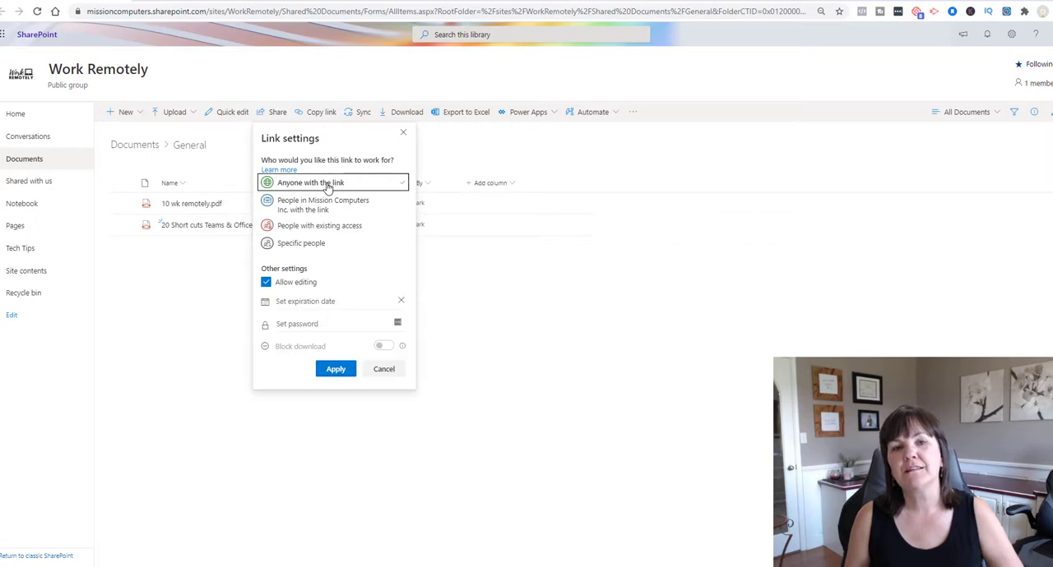
left_click(266, 283)
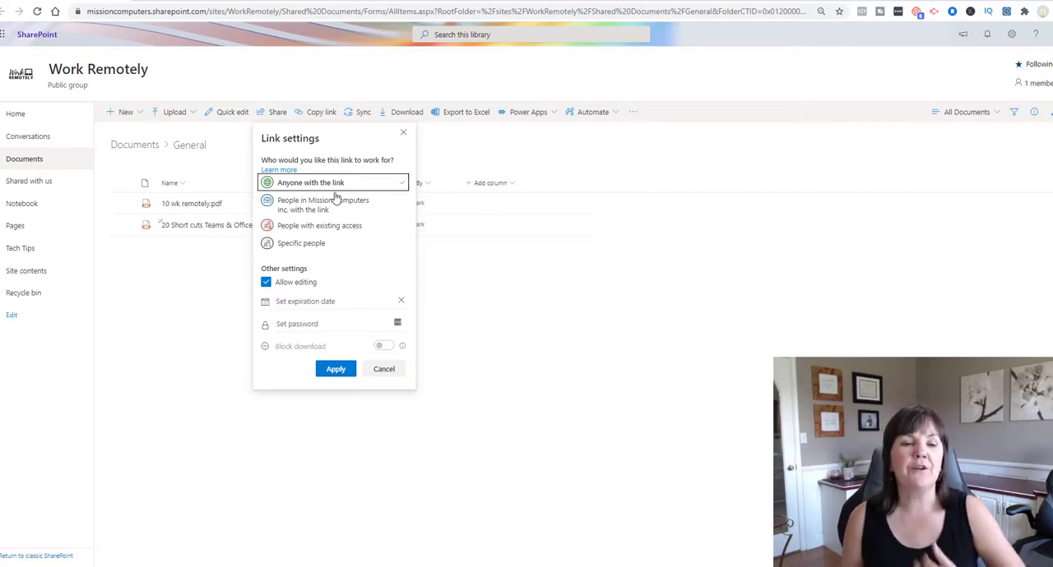
left_click(267, 283)
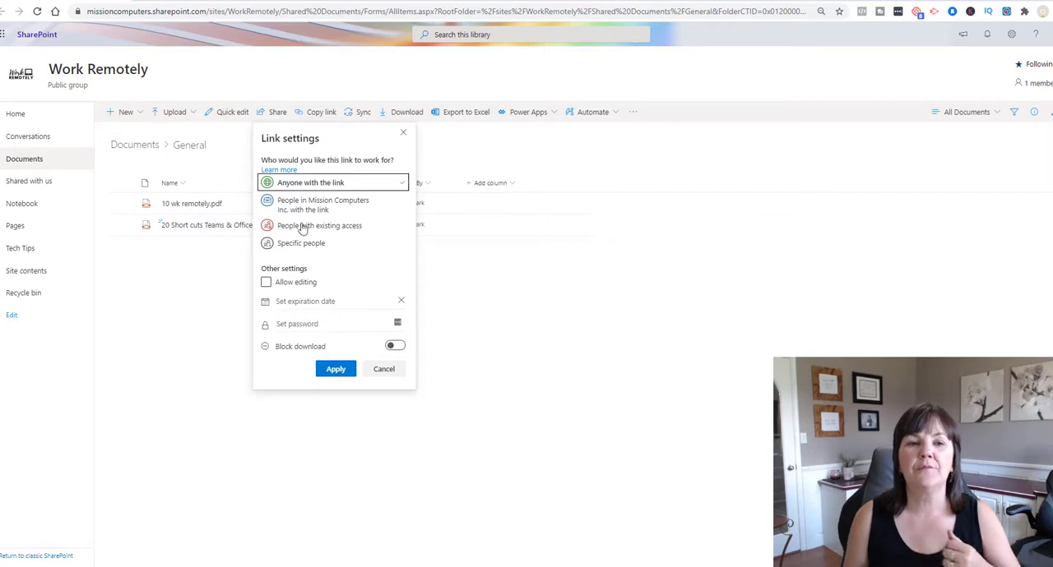
left_click(267, 283)
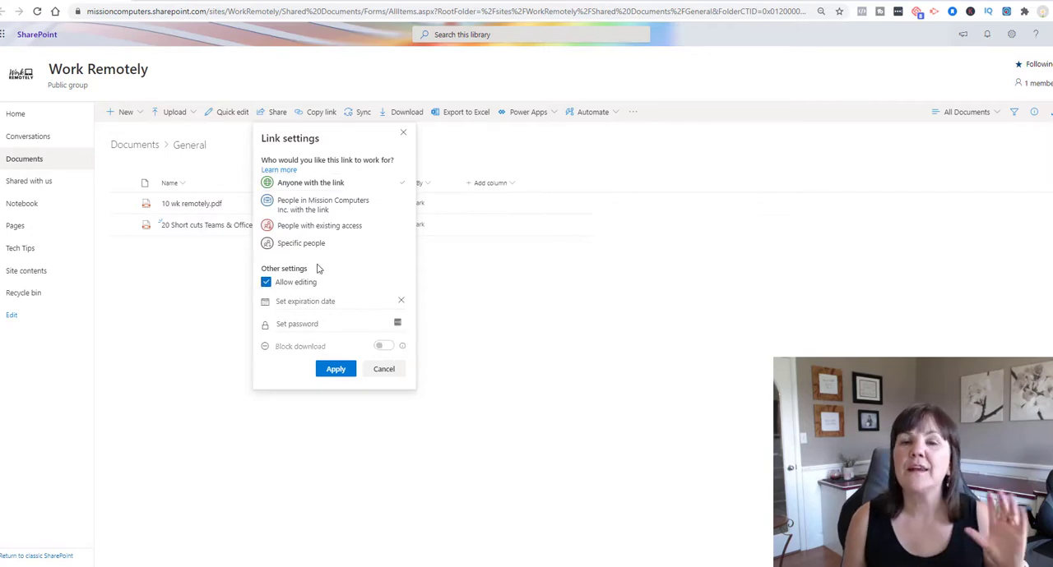
left_click(335, 369)
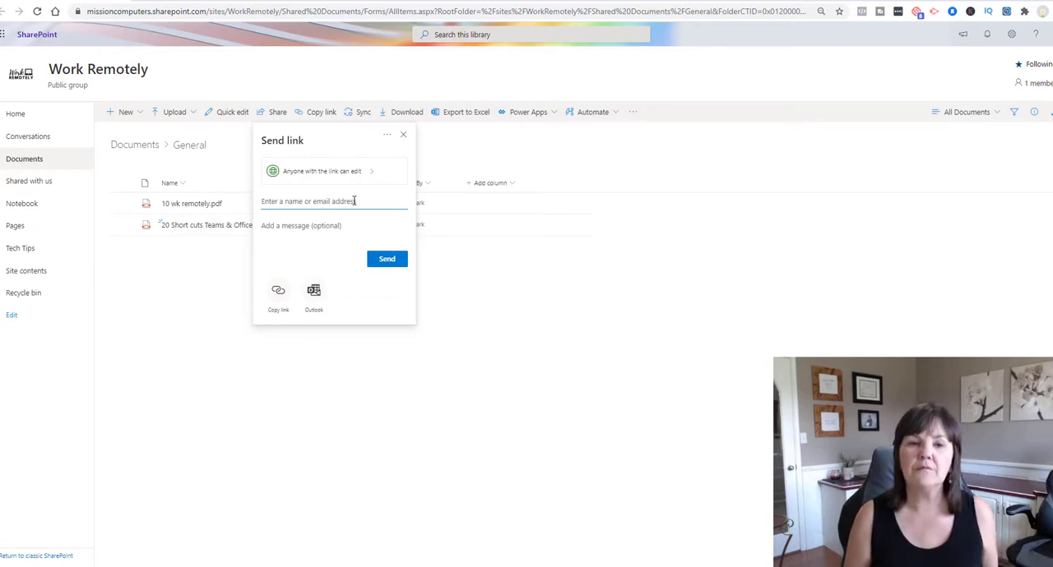
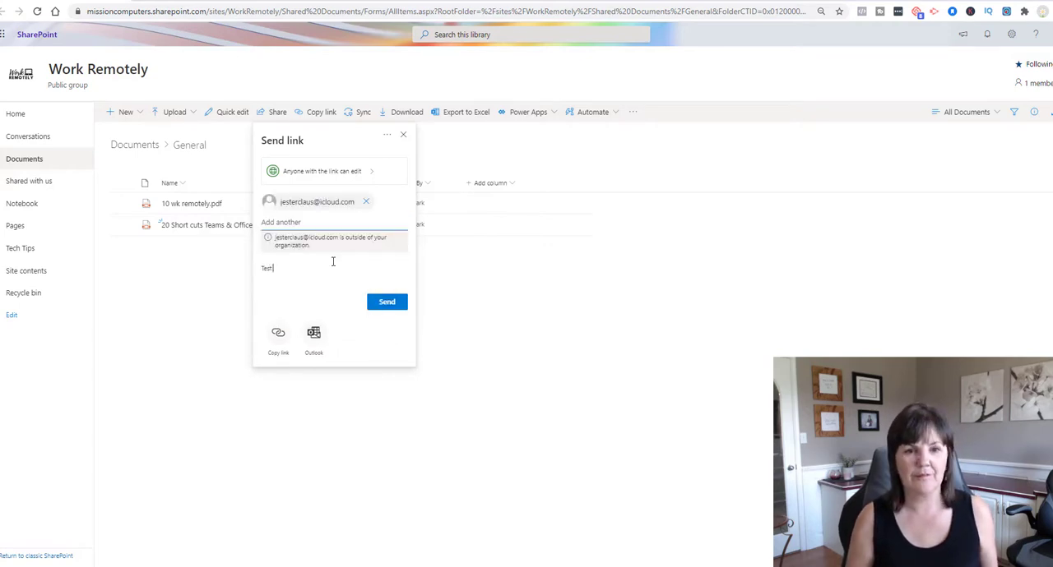
Send the edit link to the external email with the message 'Test Share'
type("Share")
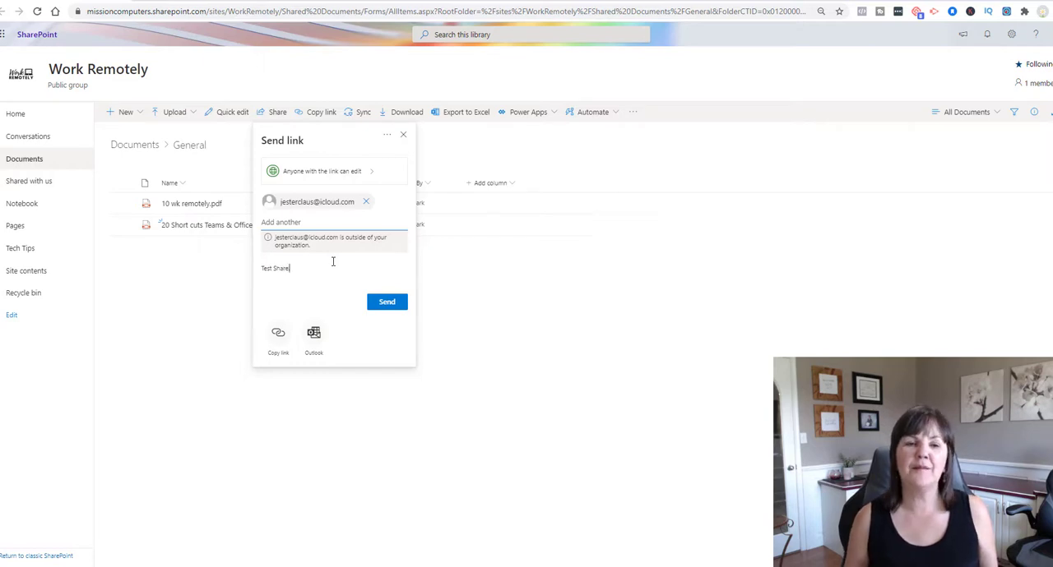
mouse_move(368, 272)
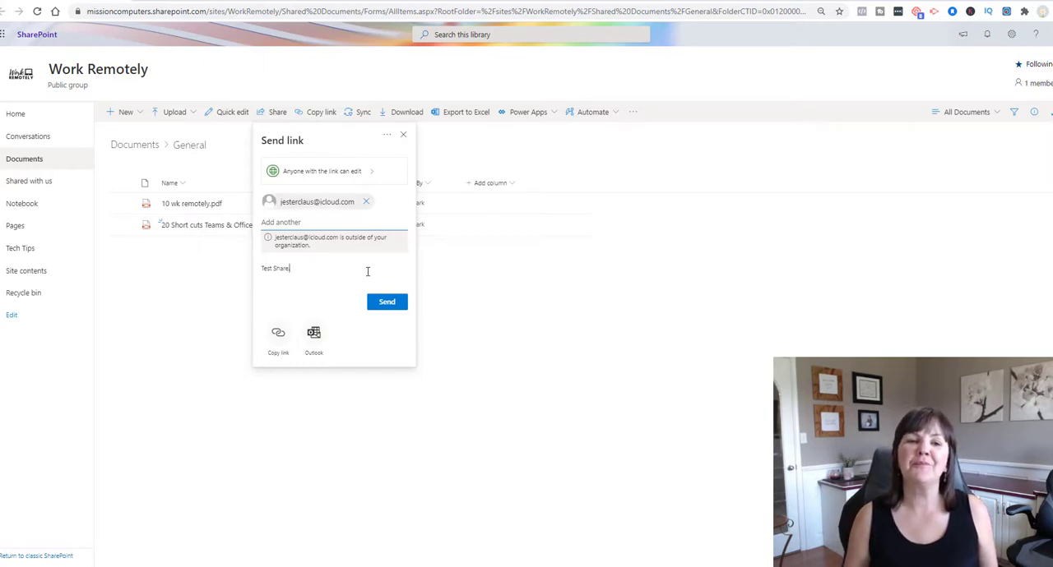
left_click(386, 303)
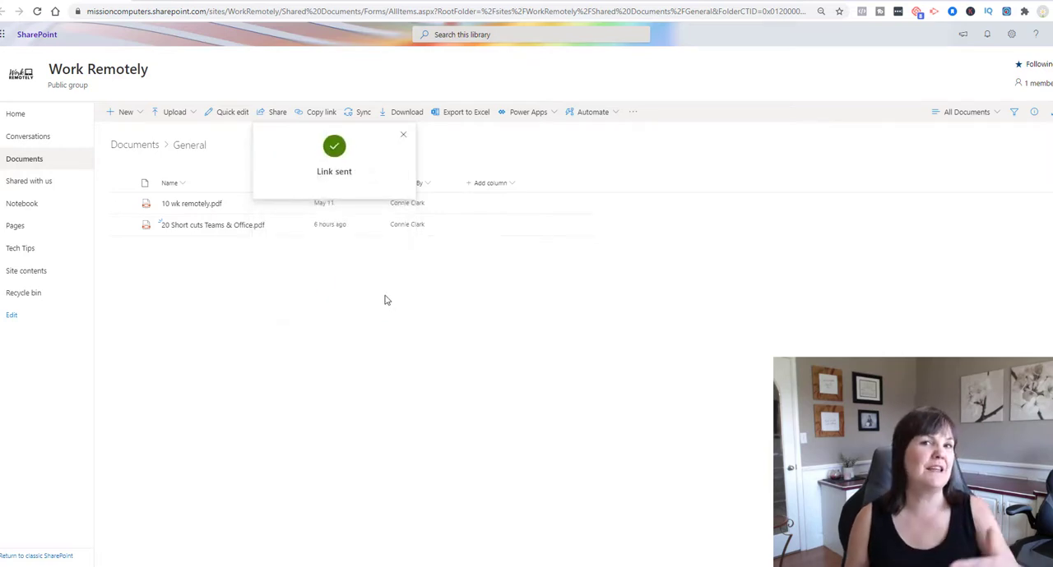
mouse_move(380, 302)
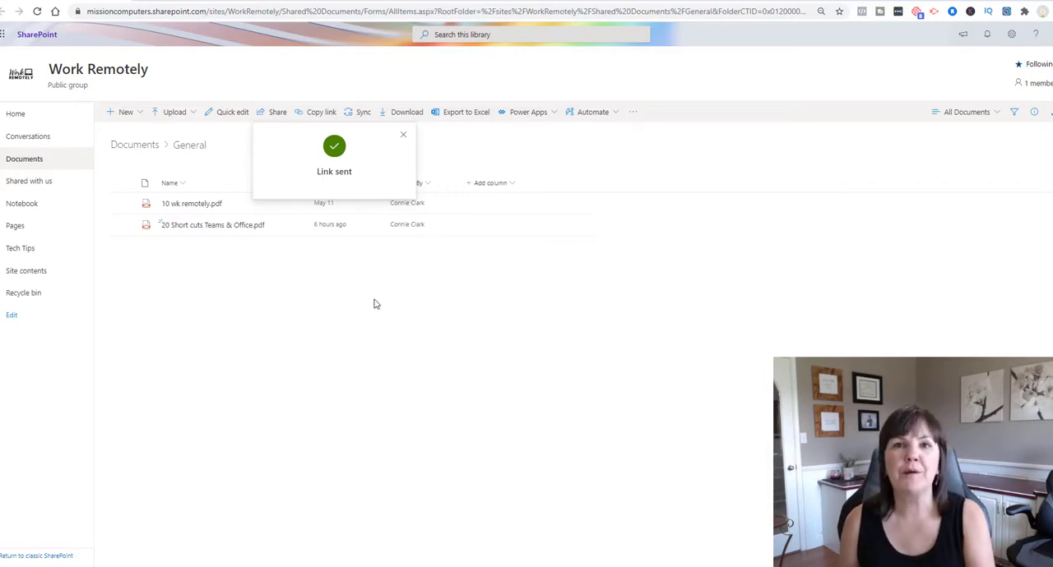
mouse_move(369, 296)
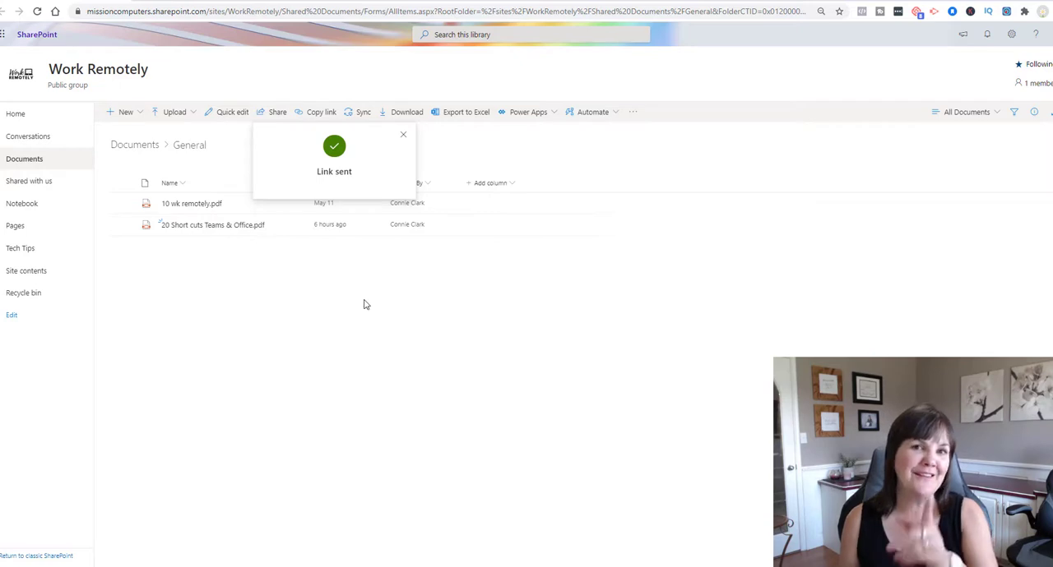
mouse_move(128, 107)
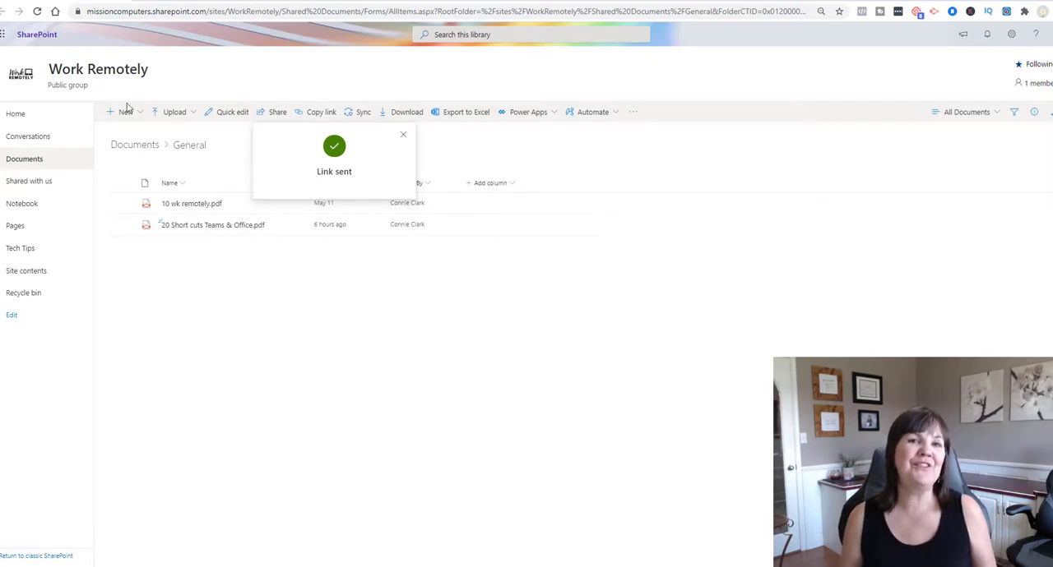
mouse_move(461, 323)
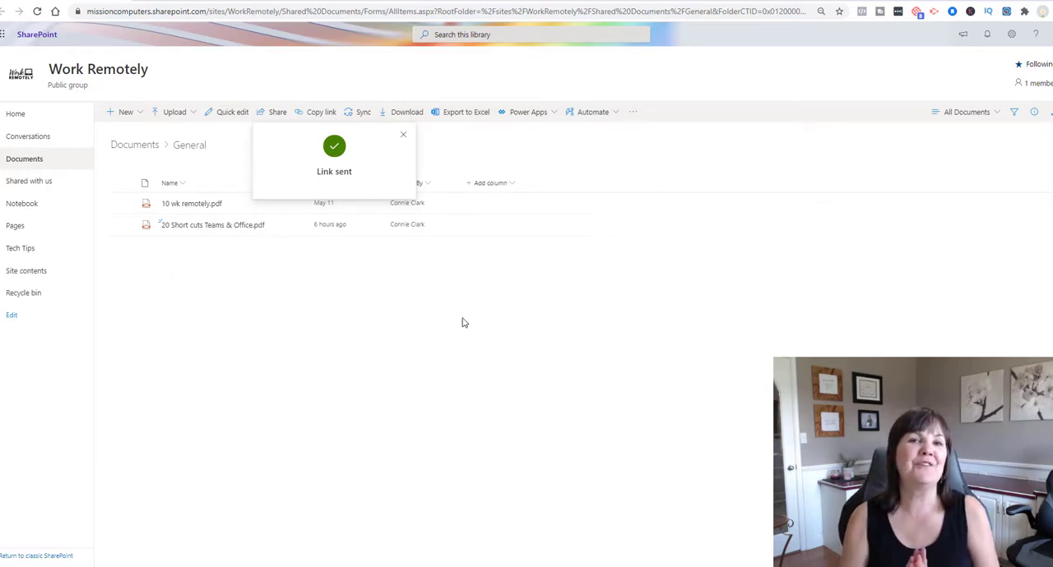